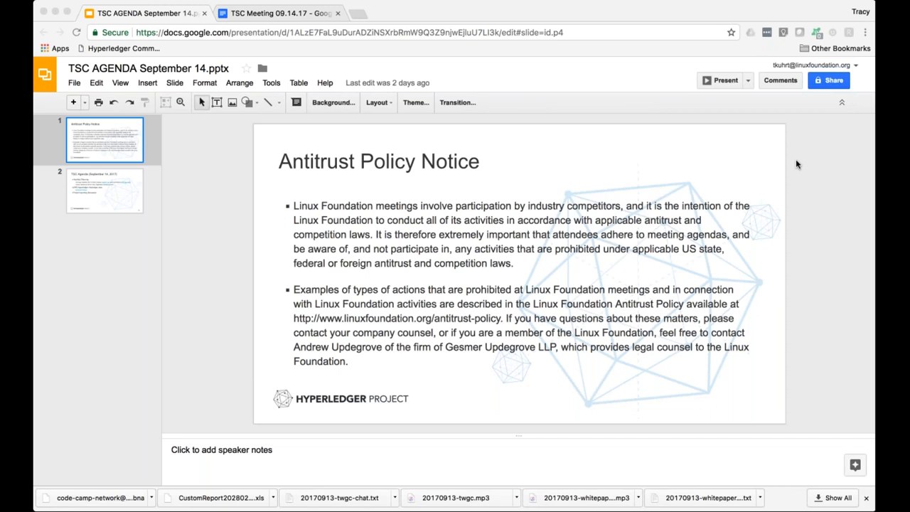
mouse_move(745, 187)
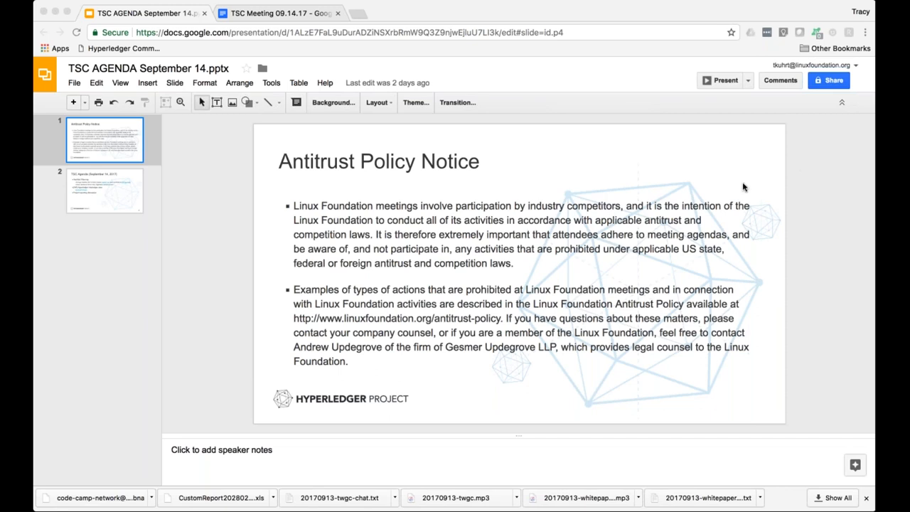
mouse_move(219, 239)
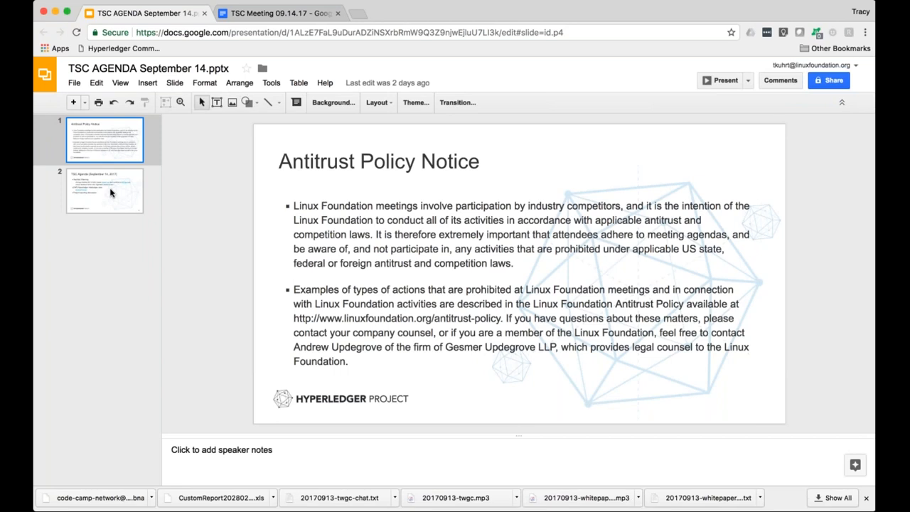
mouse_move(672, 32)
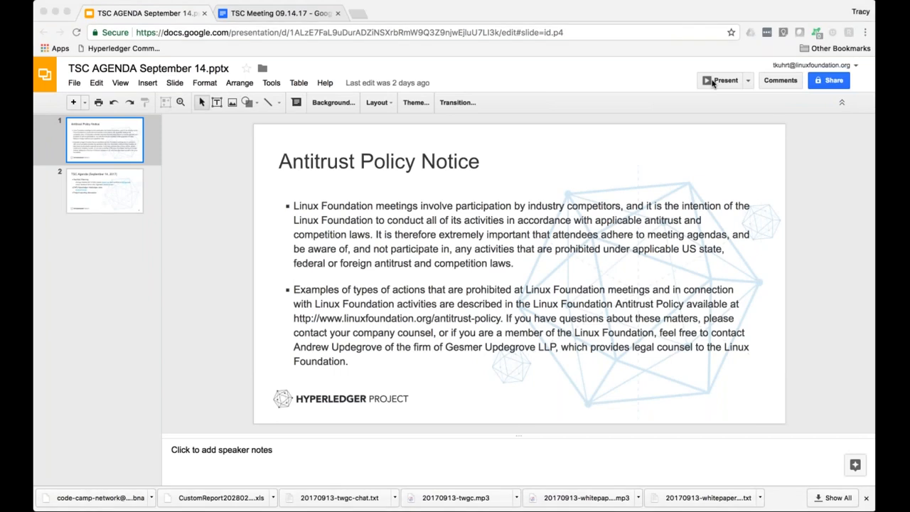
mouse_move(719, 79)
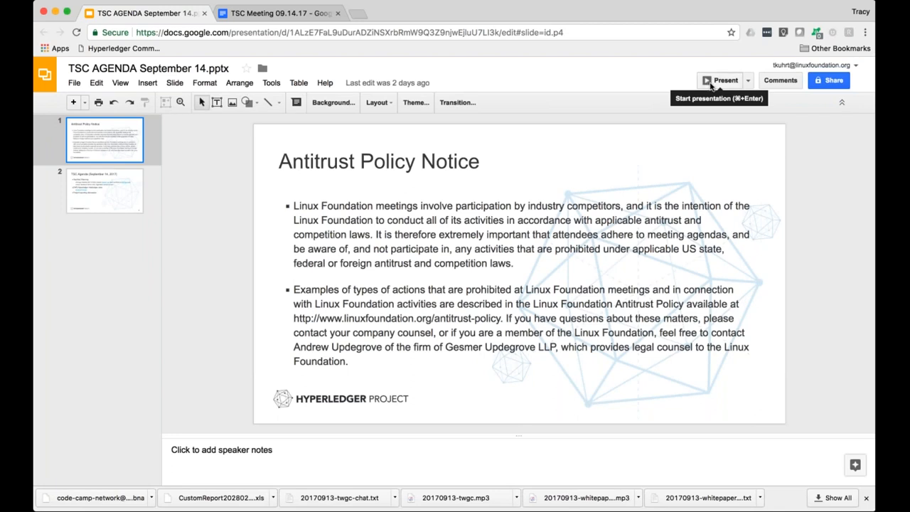
Show the September 14, 2017 TSC Agenda slide with hackfest planning and the Interledger-Java item
left_click(721, 80)
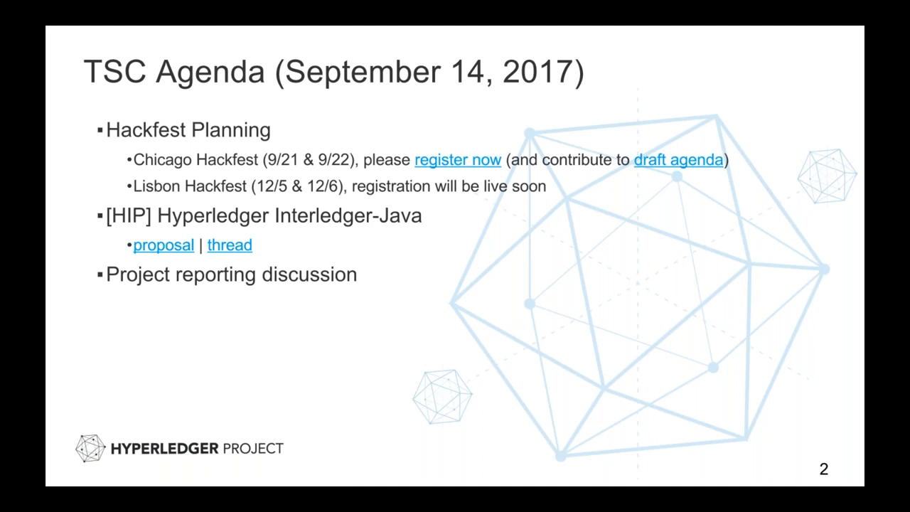
mouse_move(159, 250)
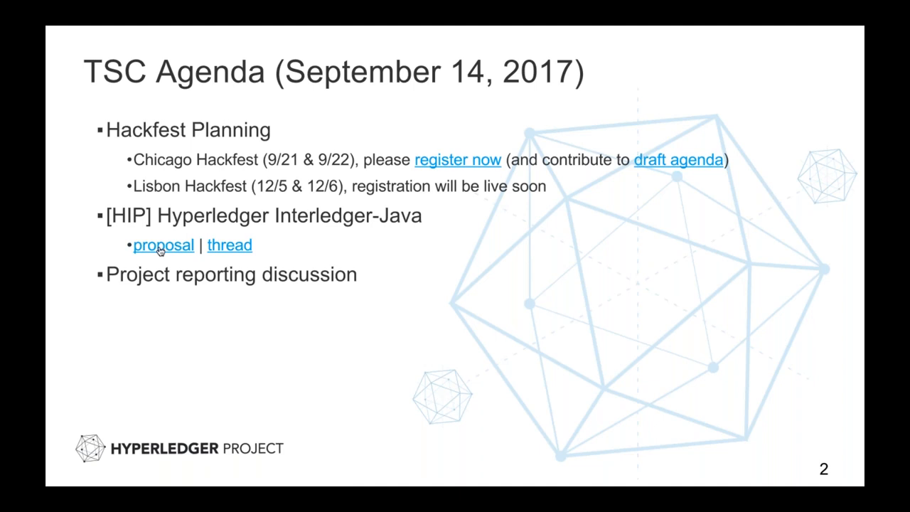
Bring up the Interledger.Java proposal at its Sponsors and Abstract with reviewer comments alongside
left_click(164, 245)
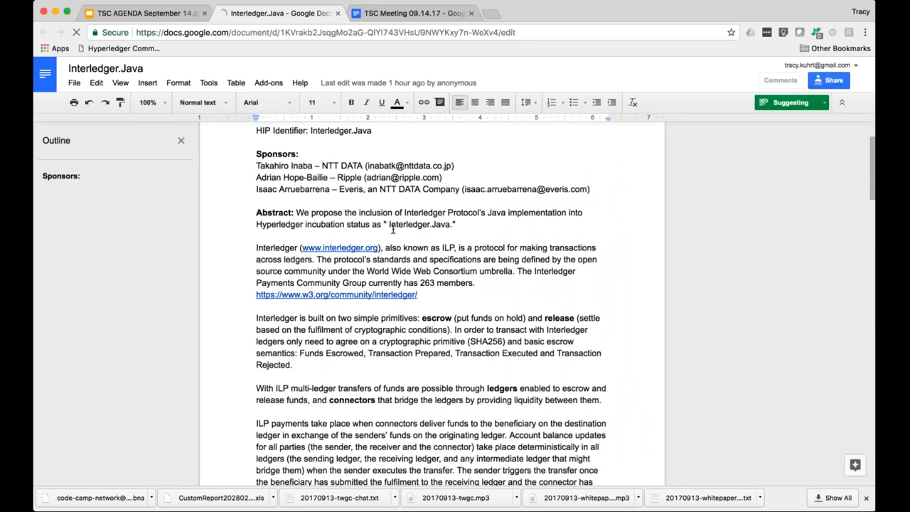
left_click(785, 79)
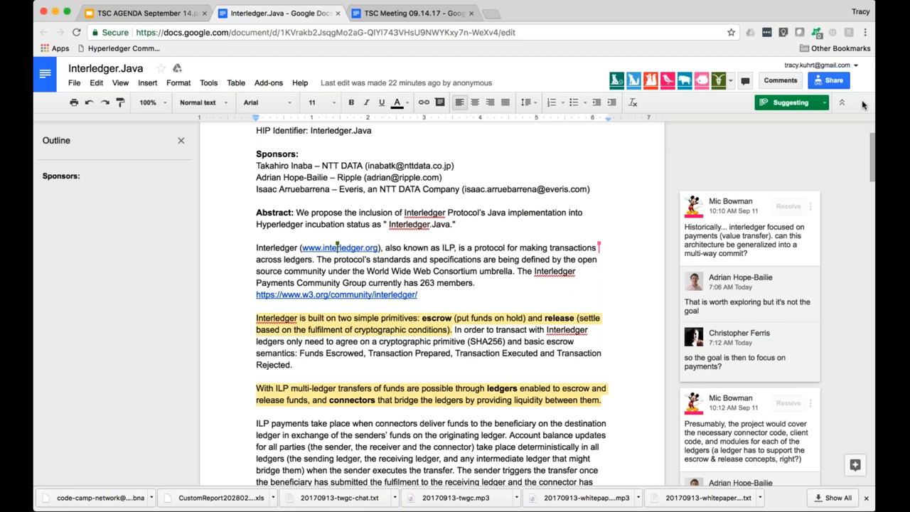
mouse_move(508, 177)
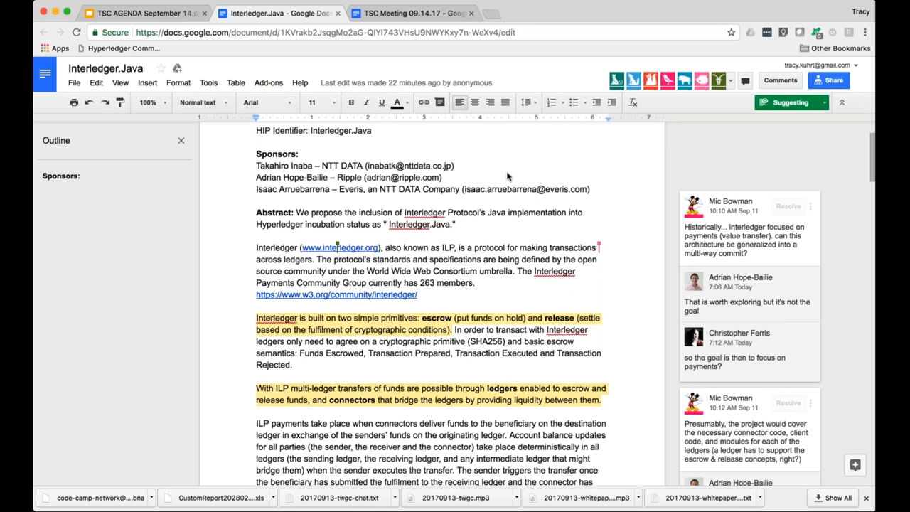
scroll("down", 3)
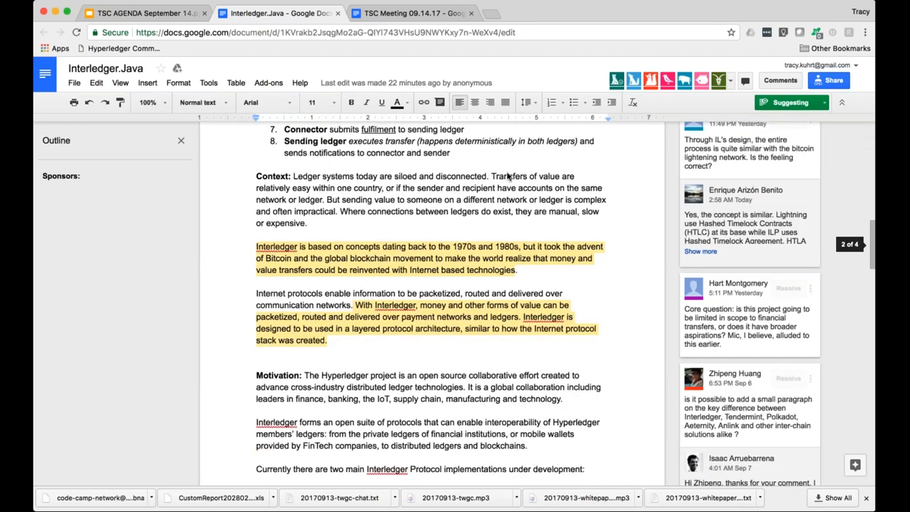
scroll("down", 3)
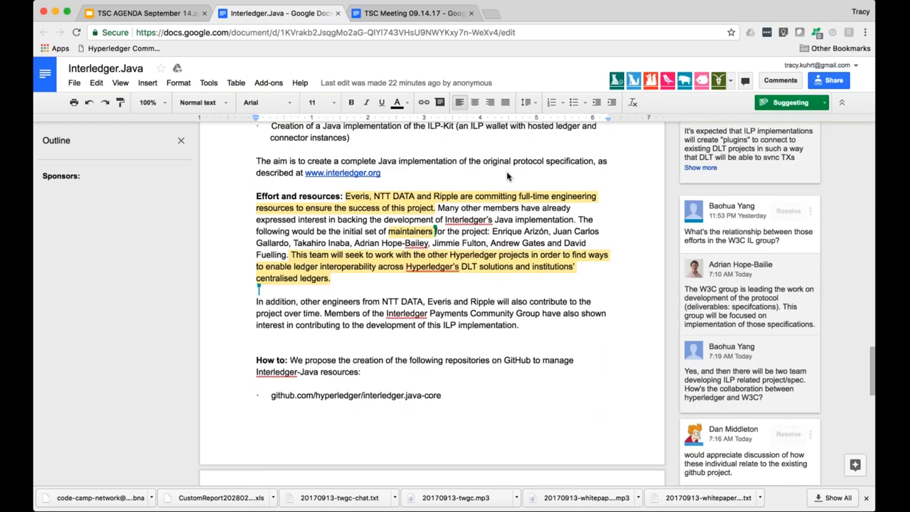
scroll("down", 3)
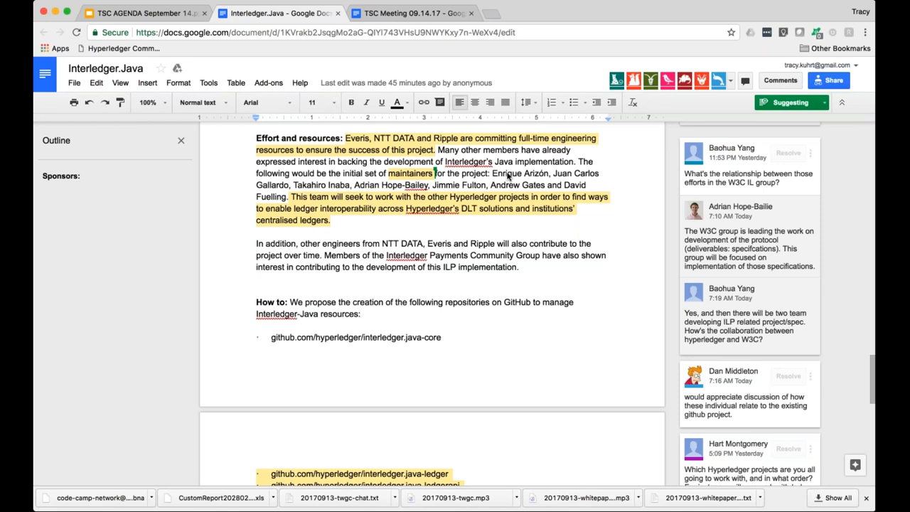
mouse_move(865, 107)
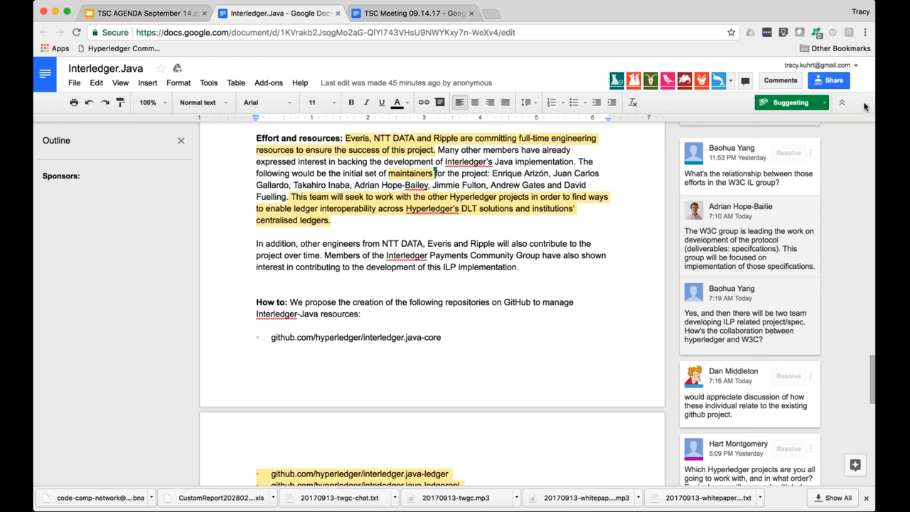